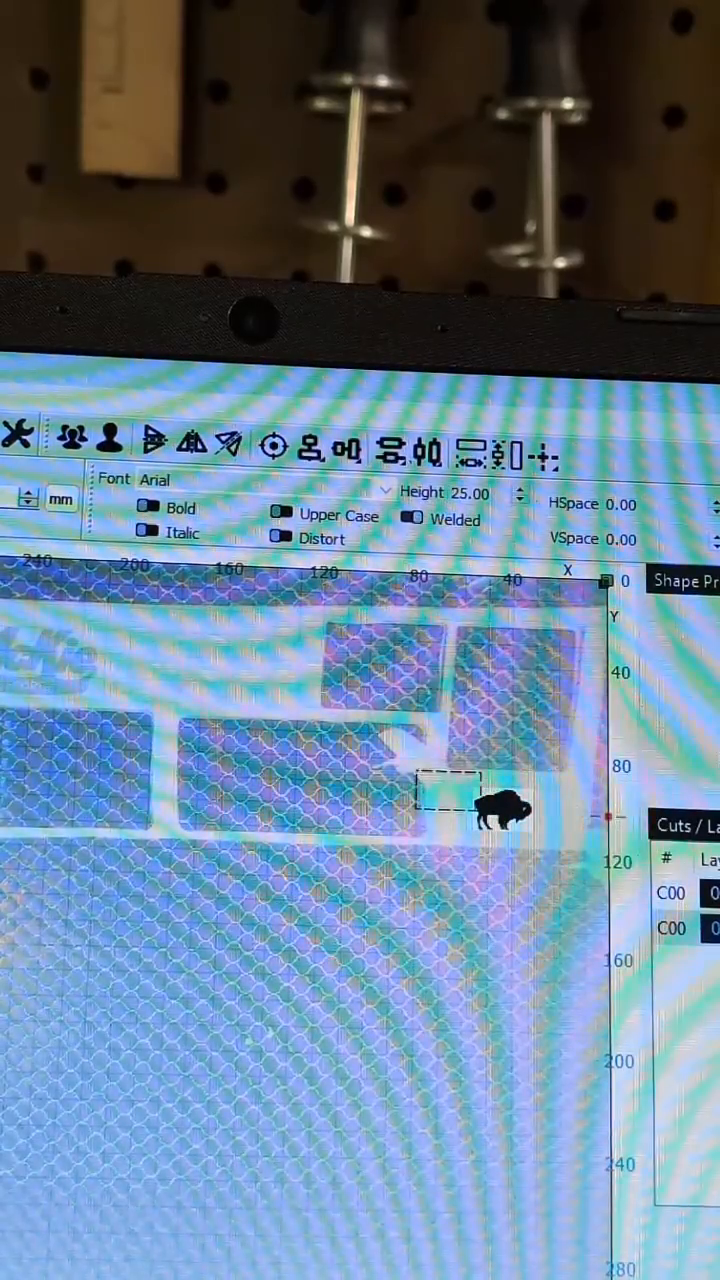
Step: Select the bison image placed in the open area of the material
click(505, 810)
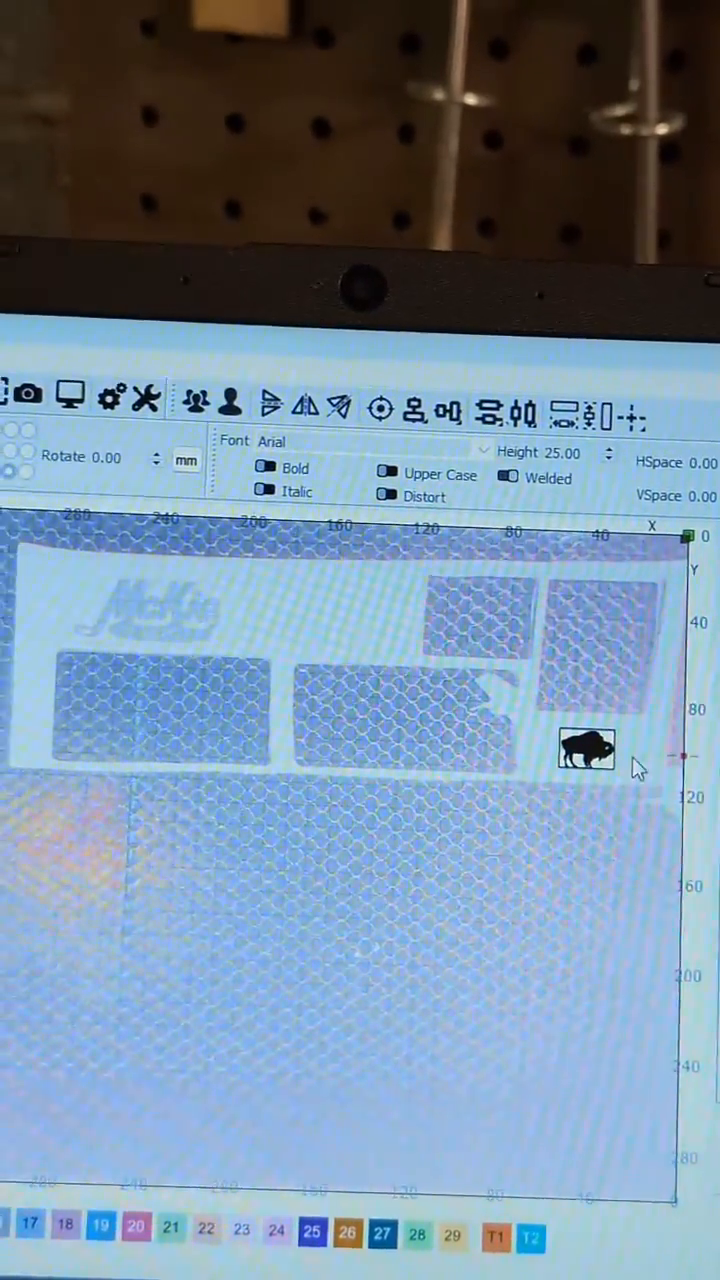
Step: Enclose the bison in a rectangular offset outline from the Tools menu
click(585, 752)
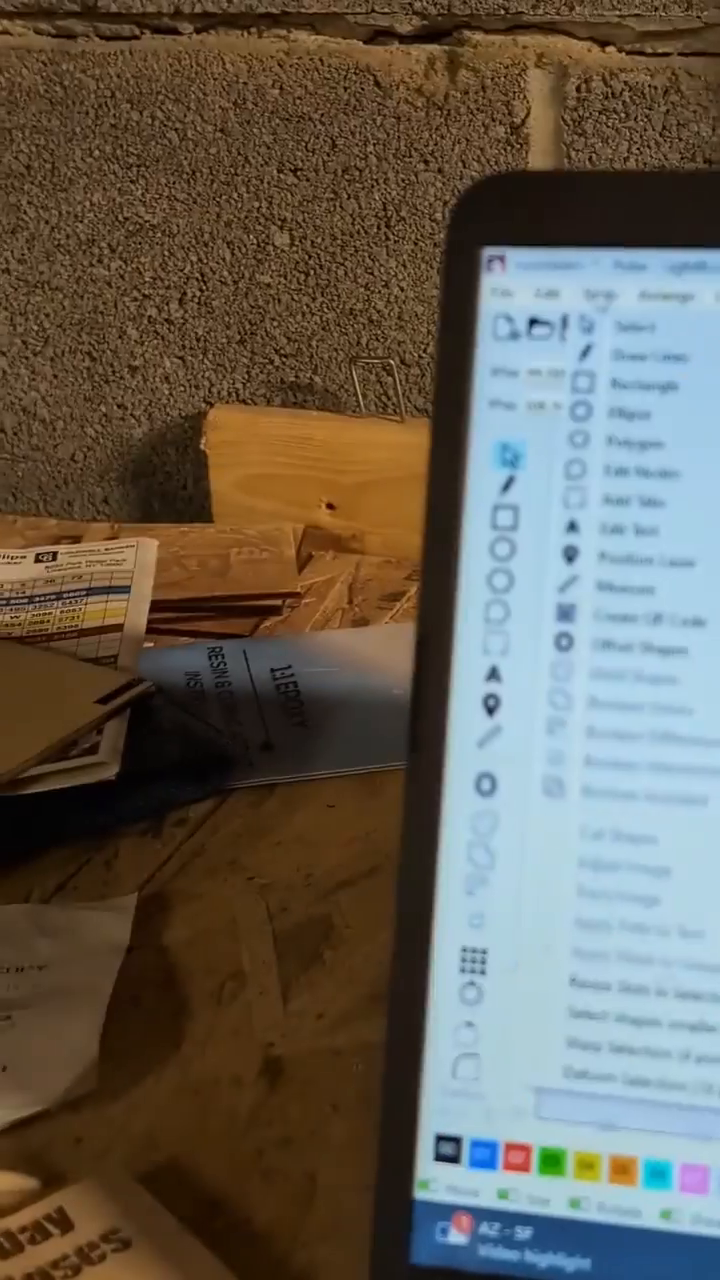
Step: Open Device Settings from the Edit menu
click(487, 242)
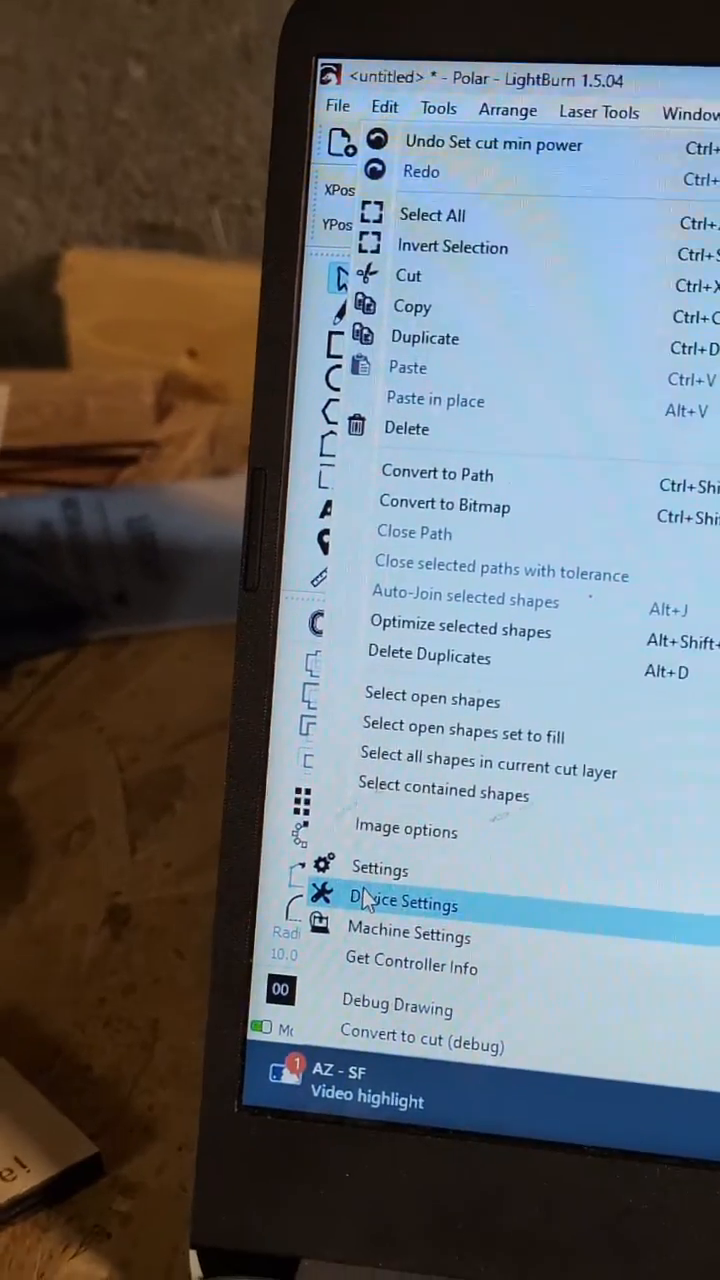
click(403, 903)
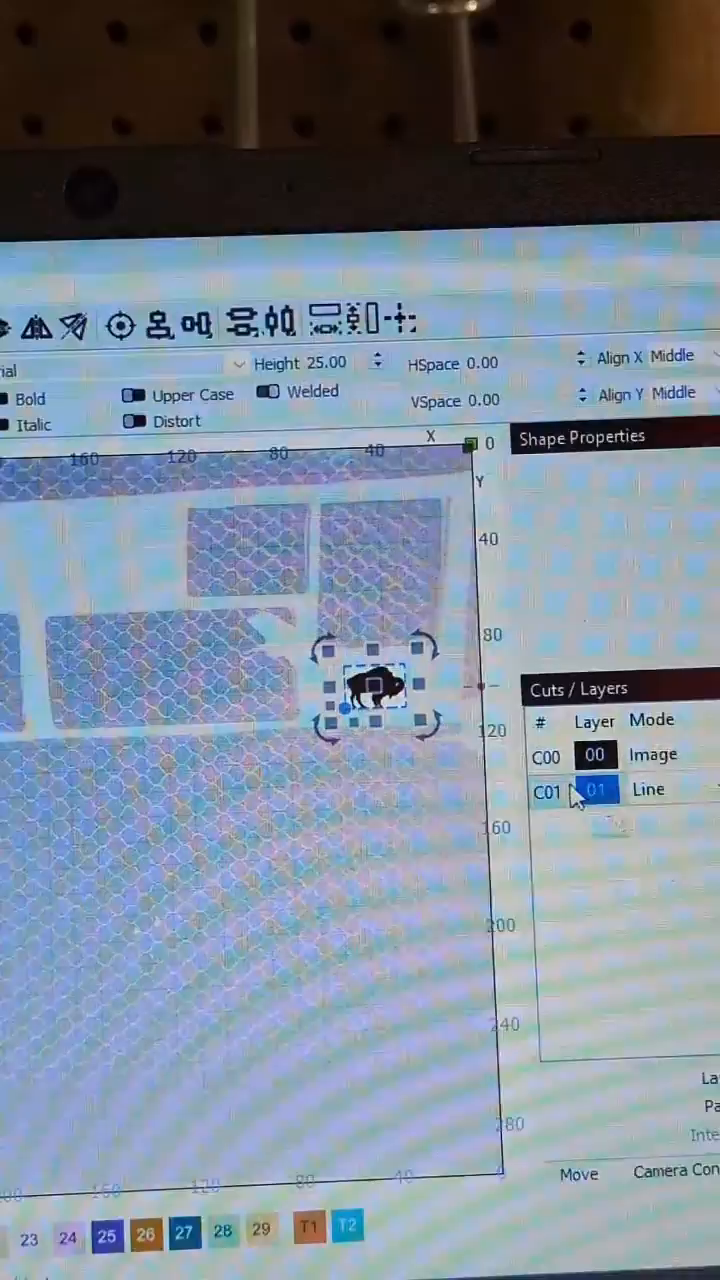
Step: Set the outline layer to speed 10, power 30, and confirm the image layer at 200/18
double_click(594, 789)
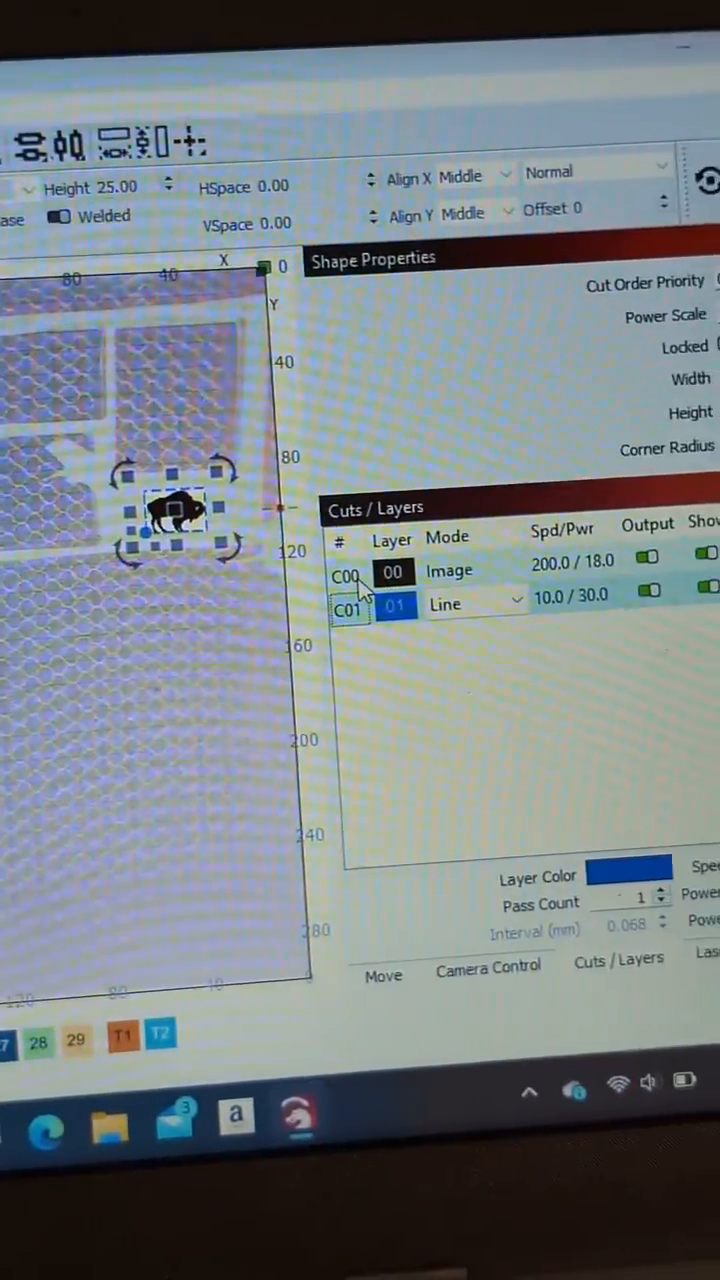
click(325, 610)
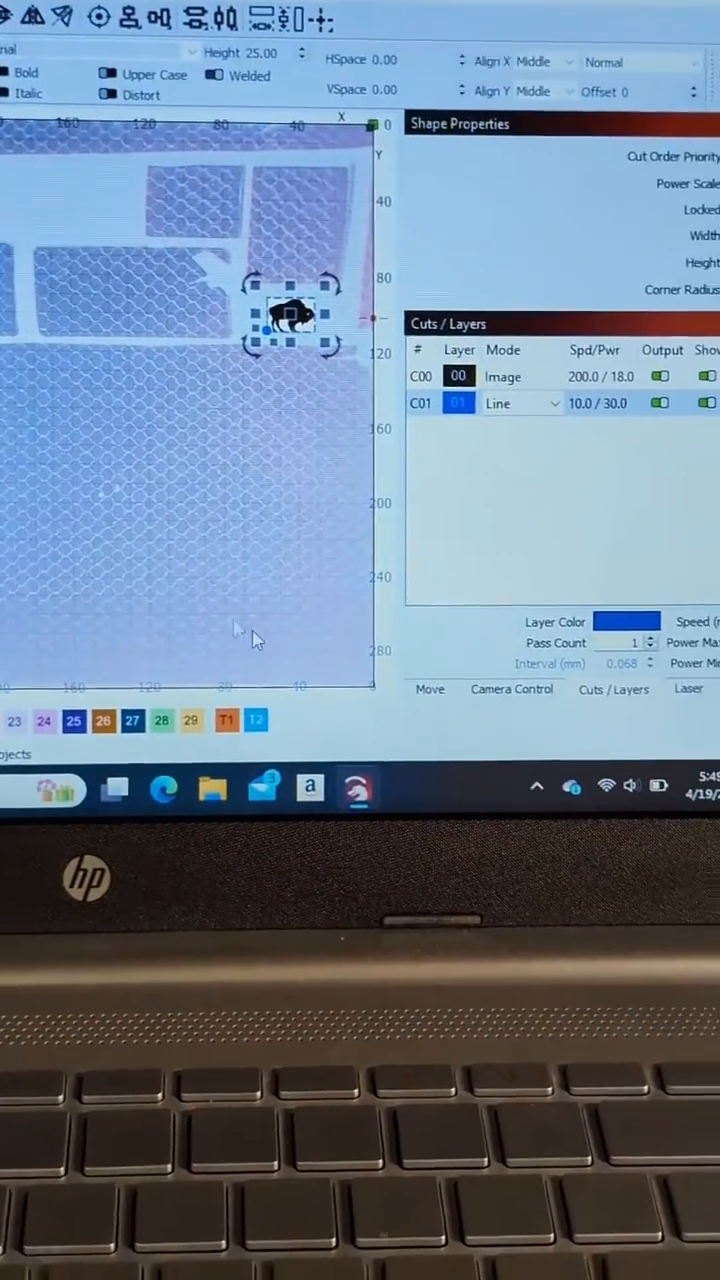
click(688, 689)
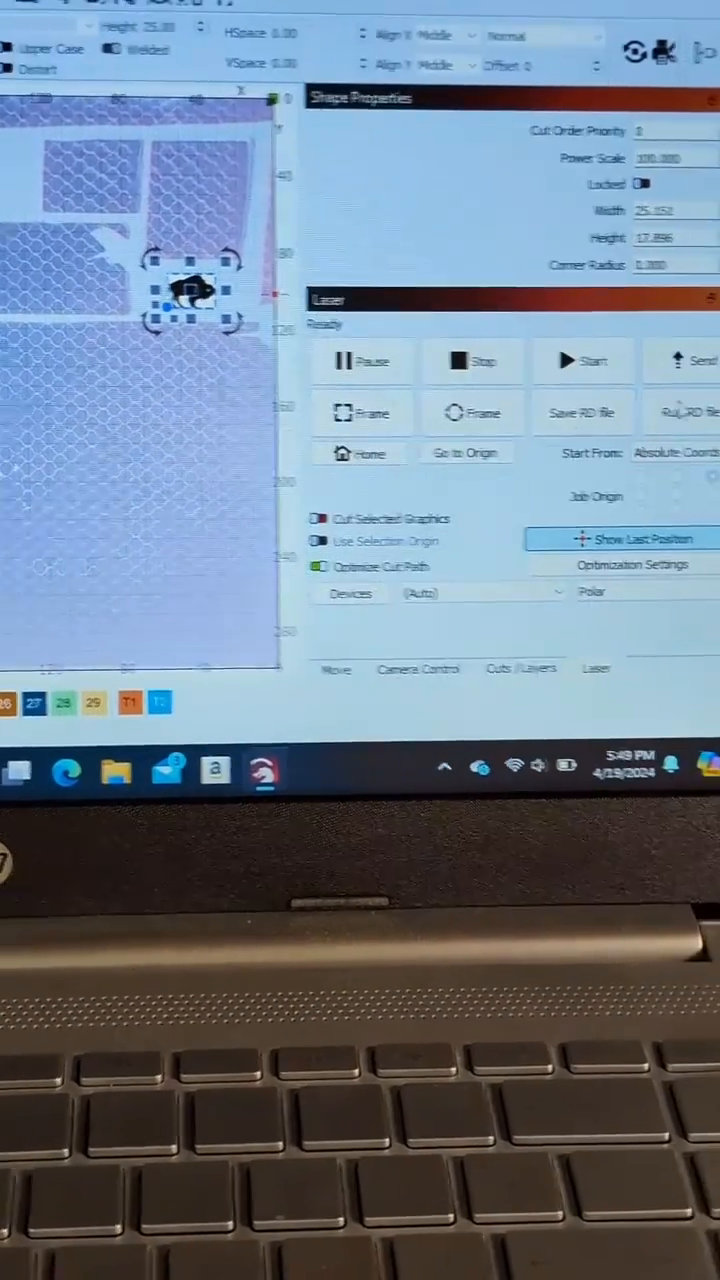